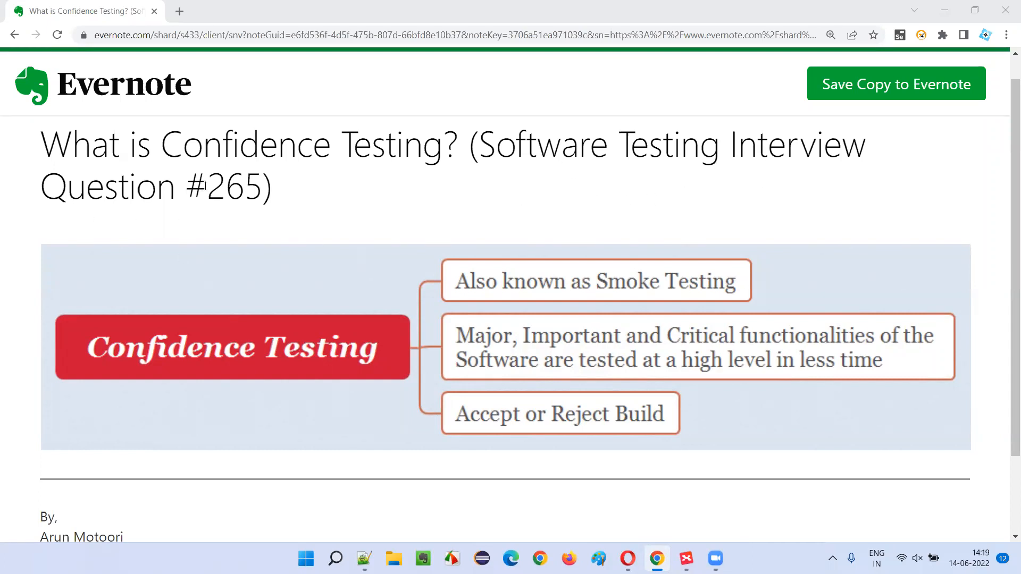
pyautogui.doubleClick(225, 187)
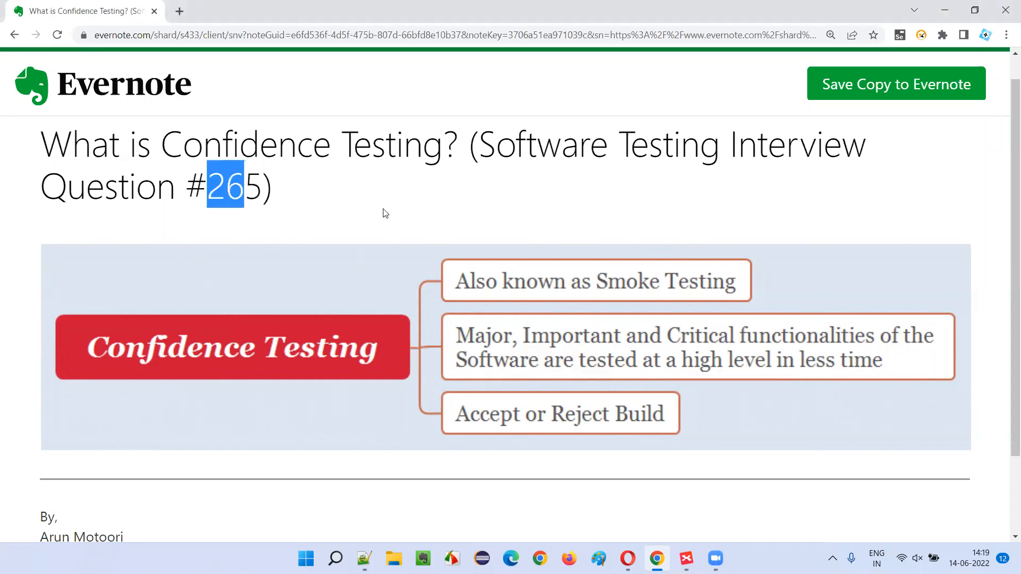
pyautogui.doubleClick(290, 144)
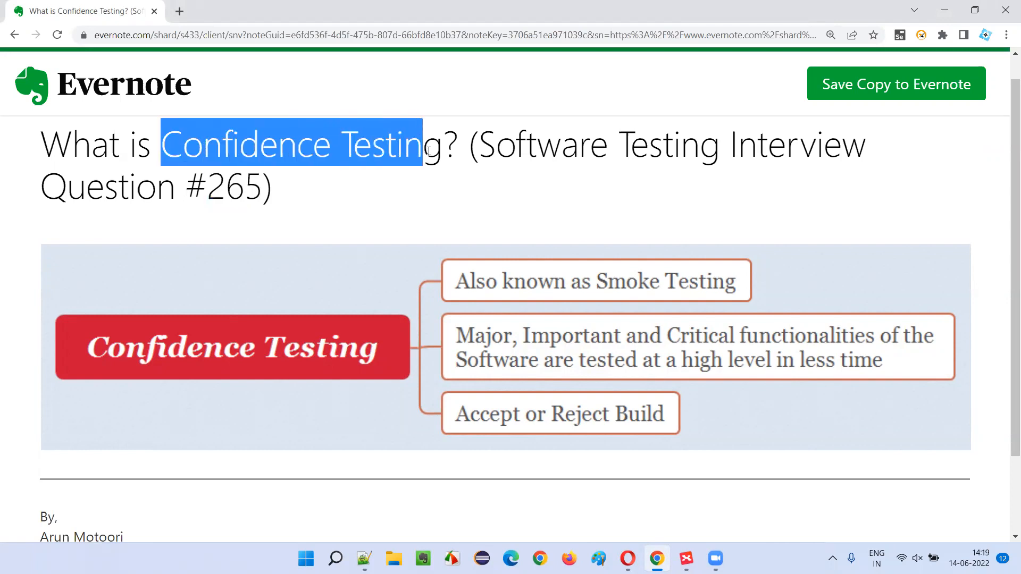
pyautogui.click(505, 188)
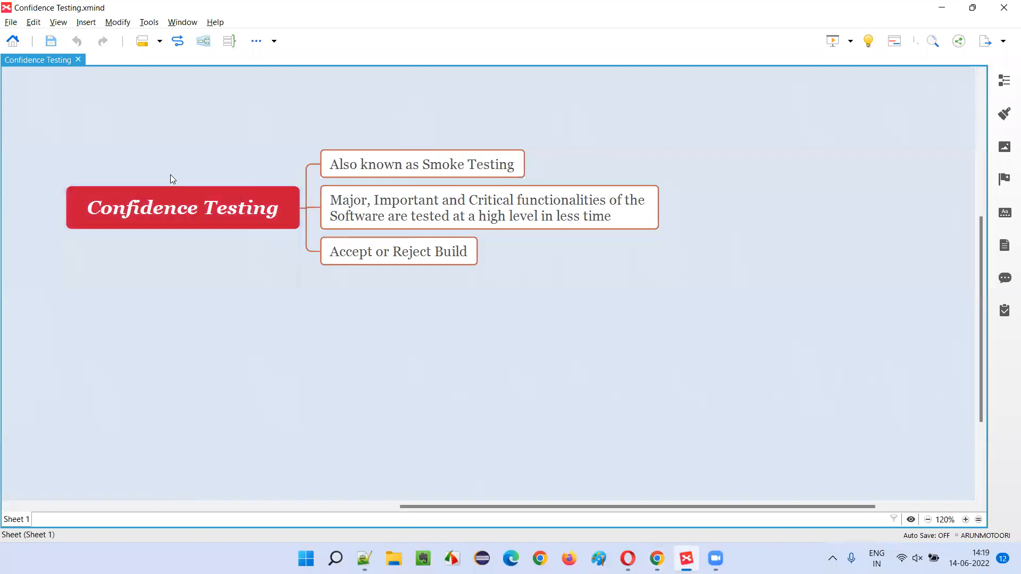
pyautogui.click(183, 207)
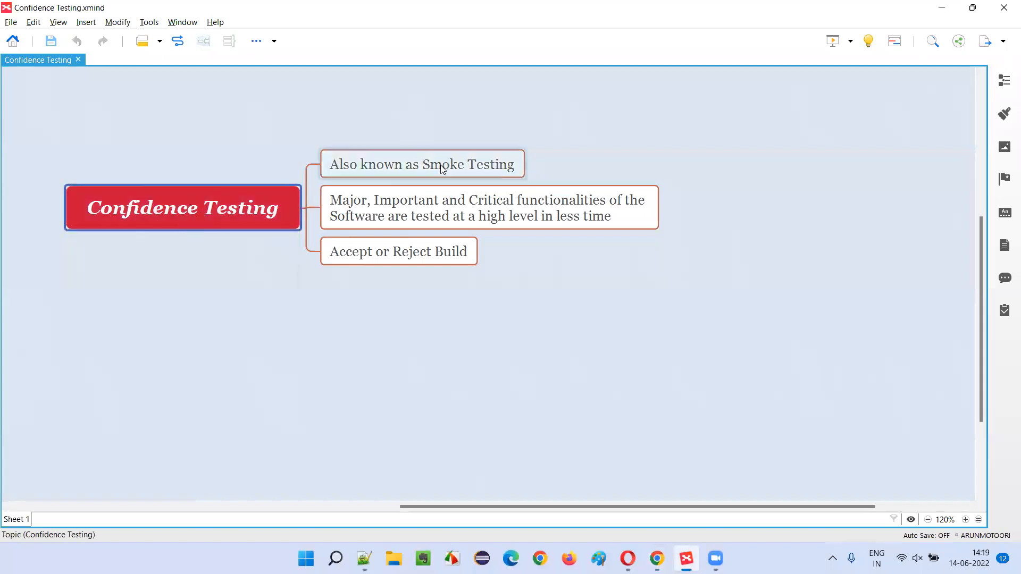
pyautogui.click(422, 164)
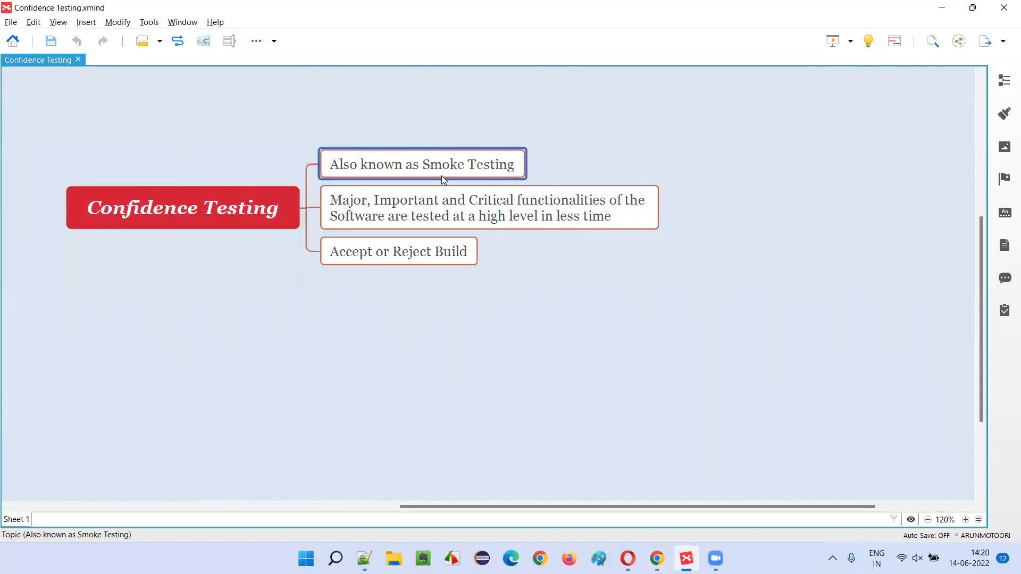
pyautogui.click(183, 208)
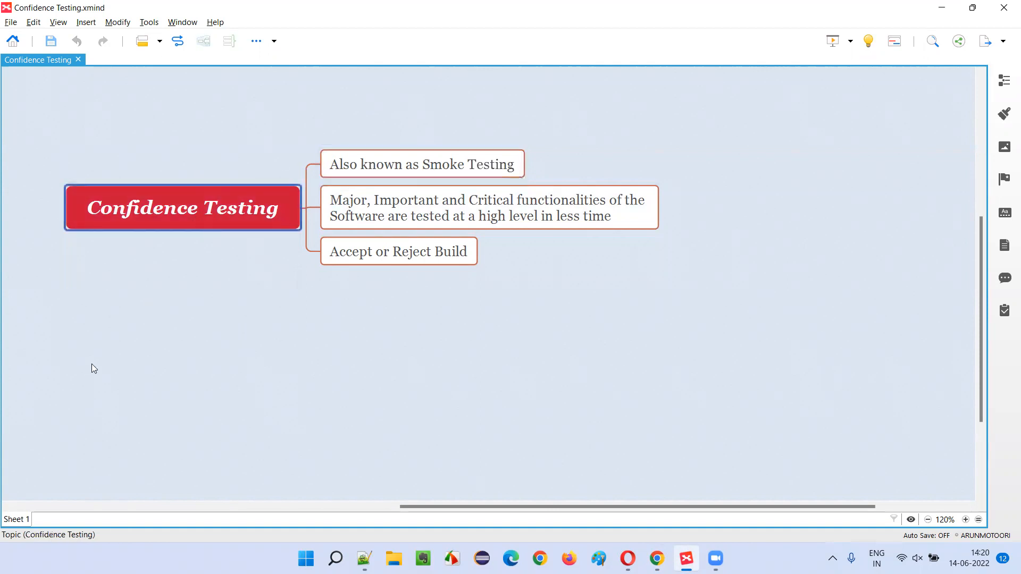
pyautogui.moveTo(85, 301)
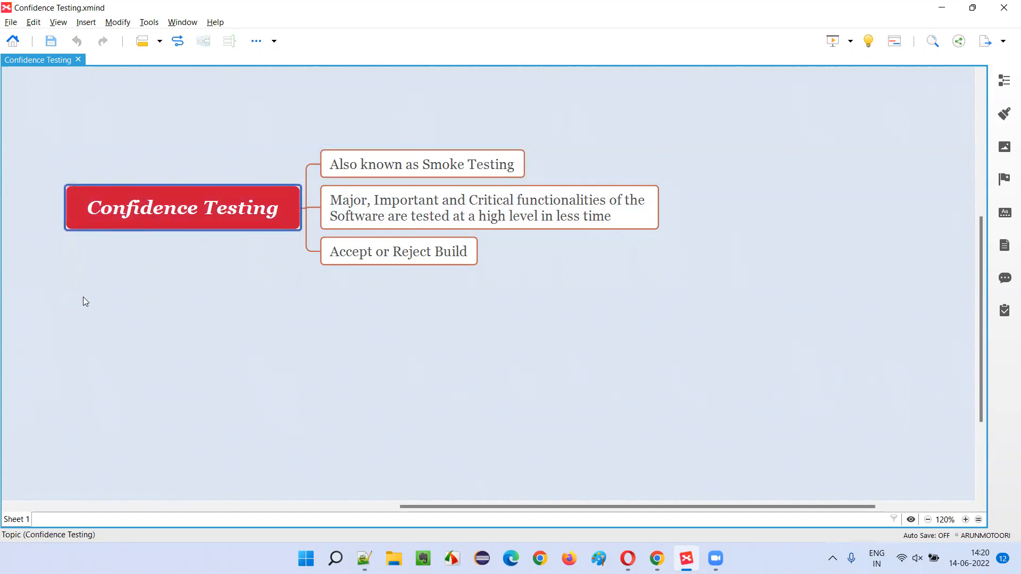
pyautogui.moveTo(167, 124)
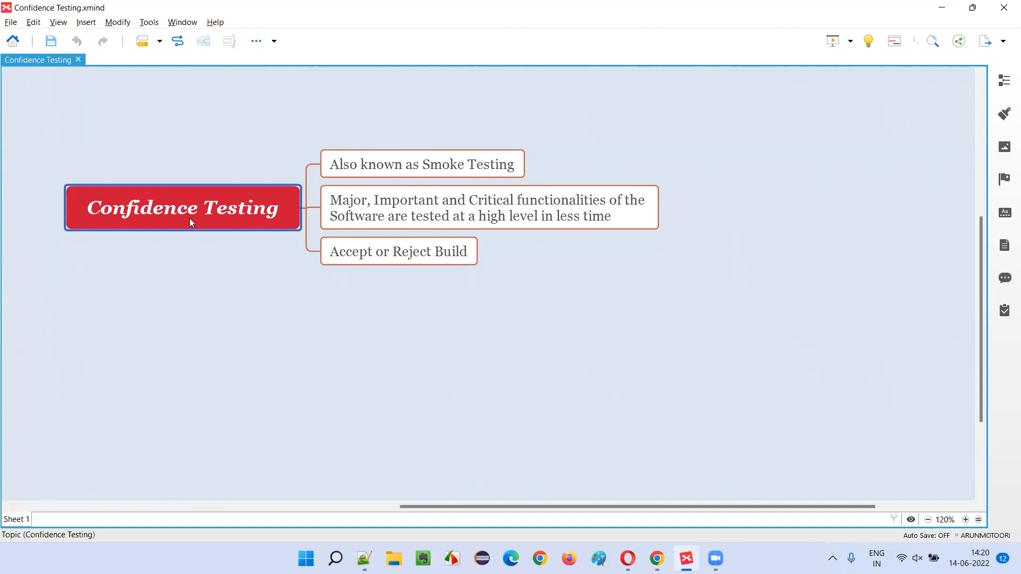
pyautogui.moveTo(166, 224)
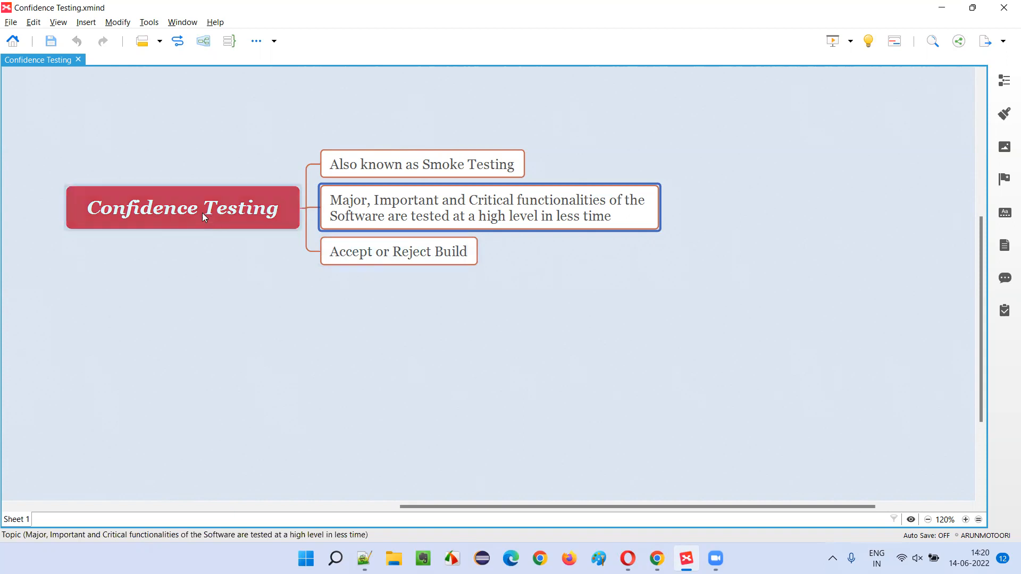
pyautogui.click(421, 163)
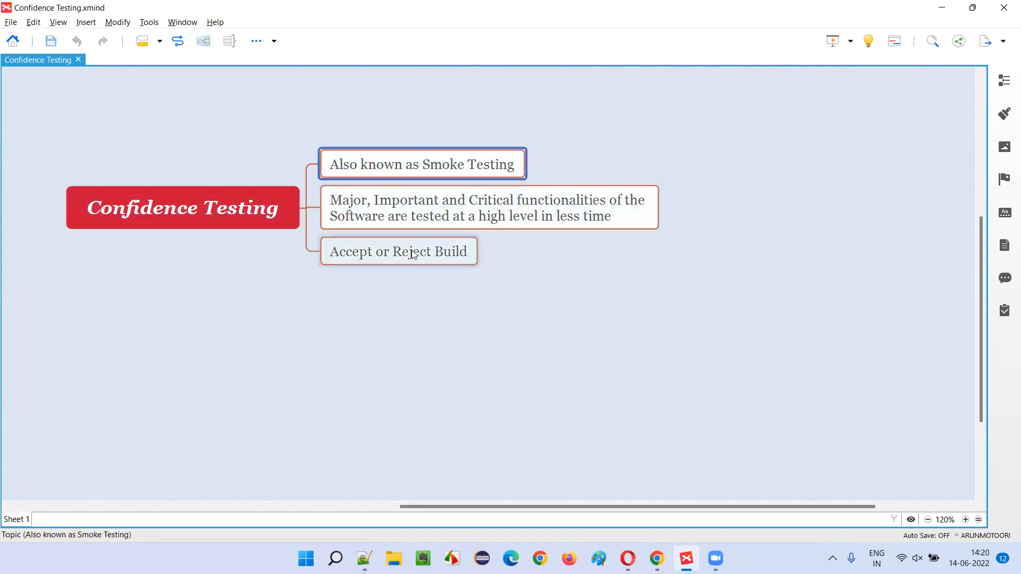
pyautogui.click(398, 252)
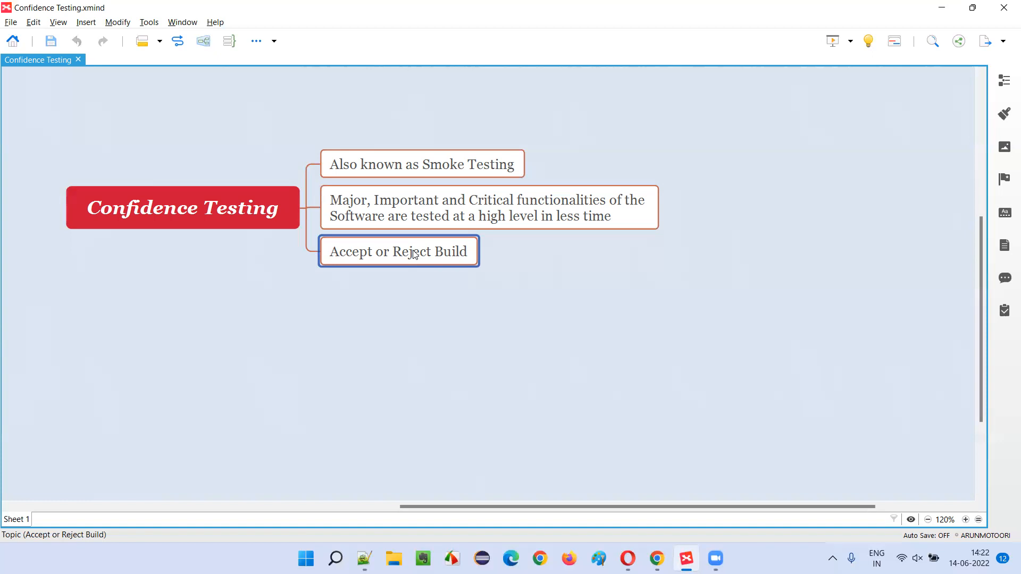
pyautogui.click(183, 208)
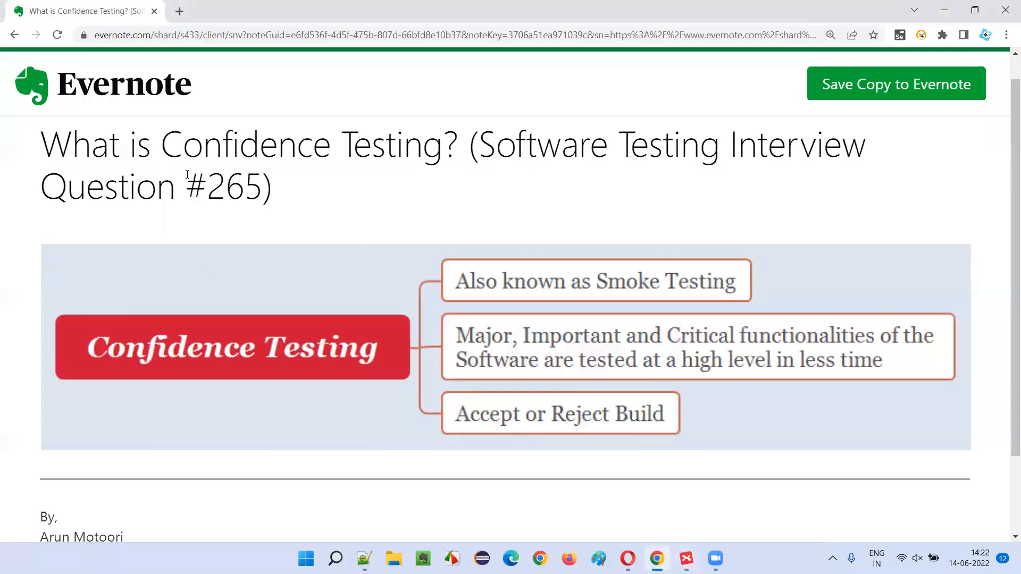
pyautogui.moveTo(411, 197)
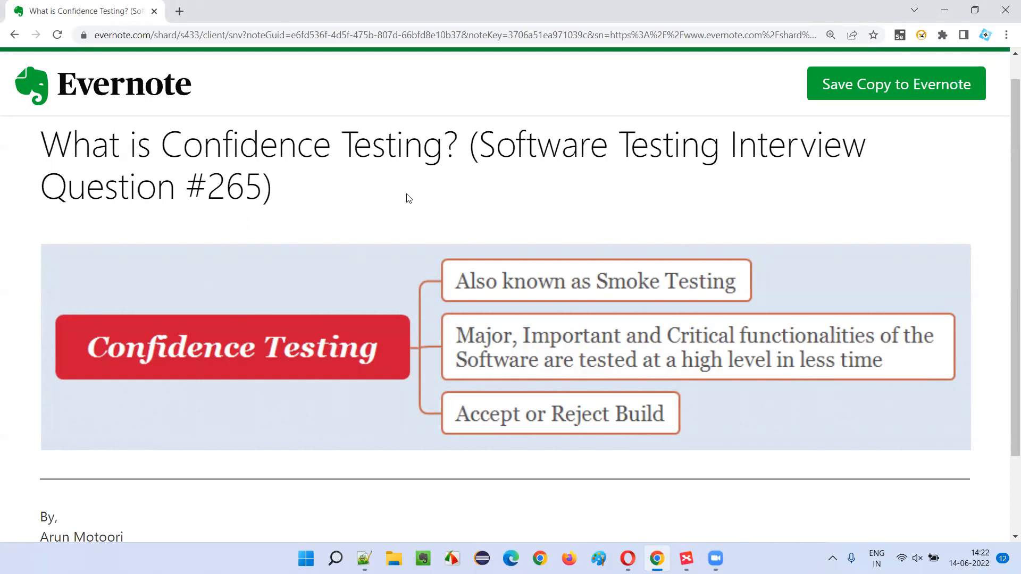
pyautogui.moveTo(826, 192)
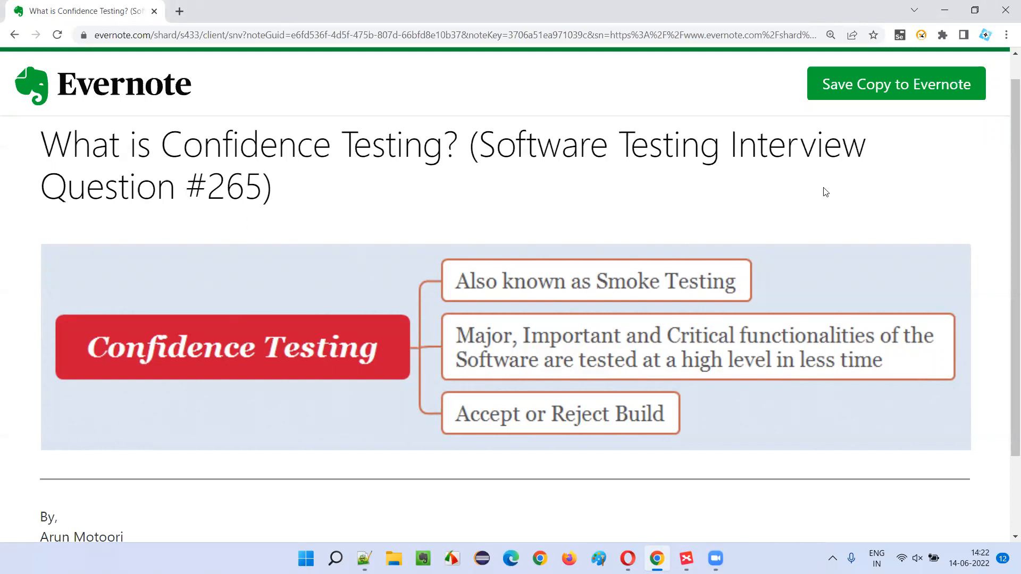